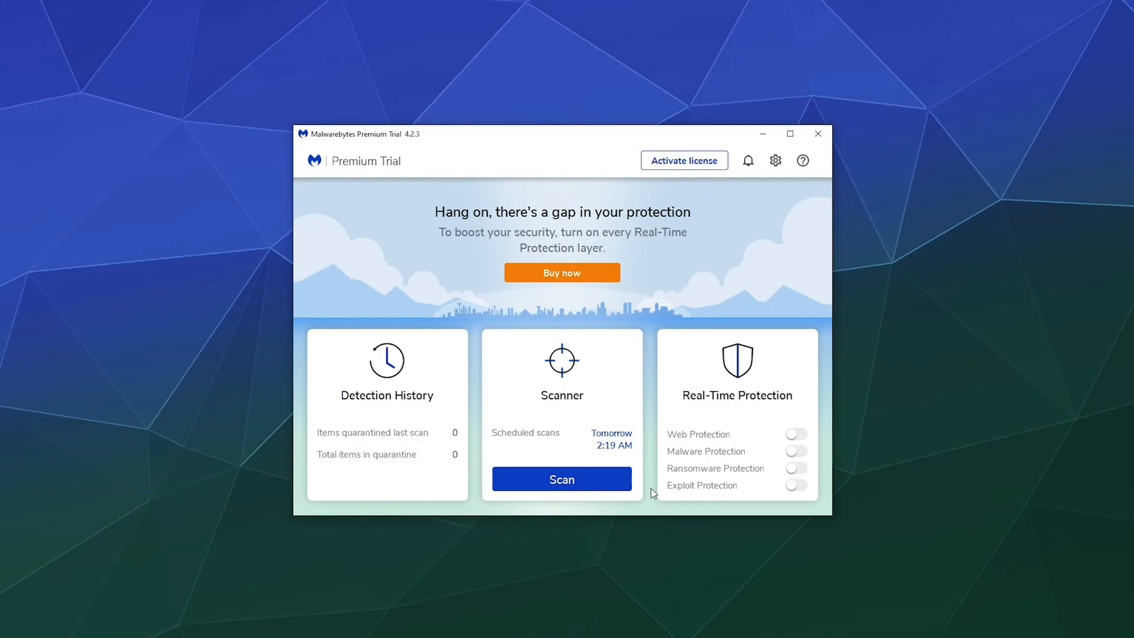
mouse_move(558, 479)
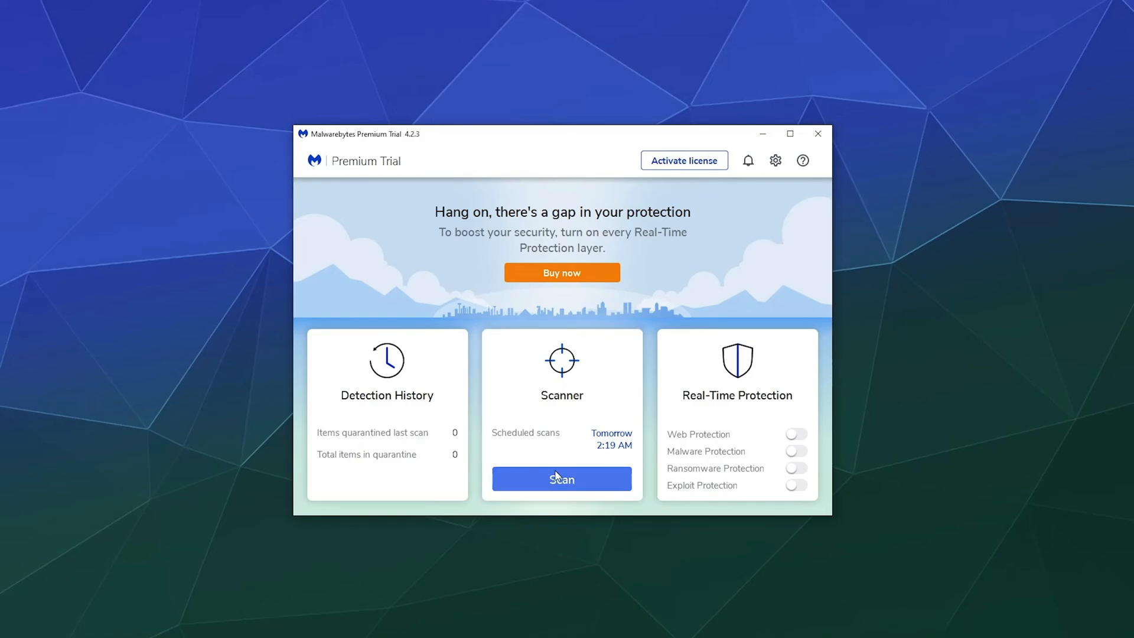
Start a threat scan from the dashboard and let it finish with 599 PUP detections
left_click(562, 479)
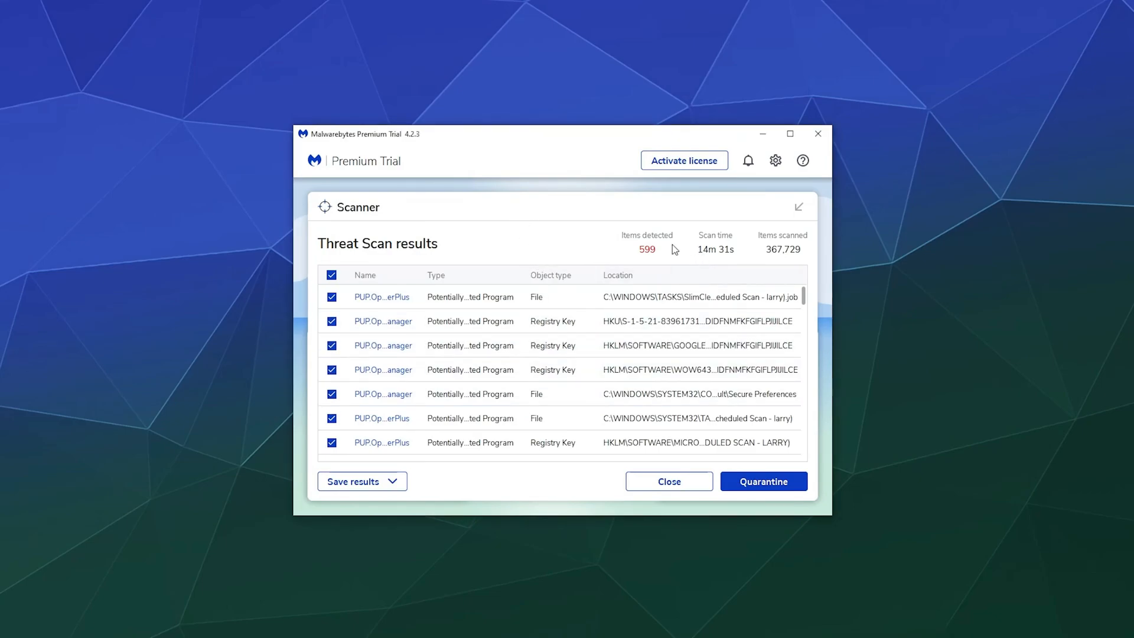
mouse_move(534, 238)
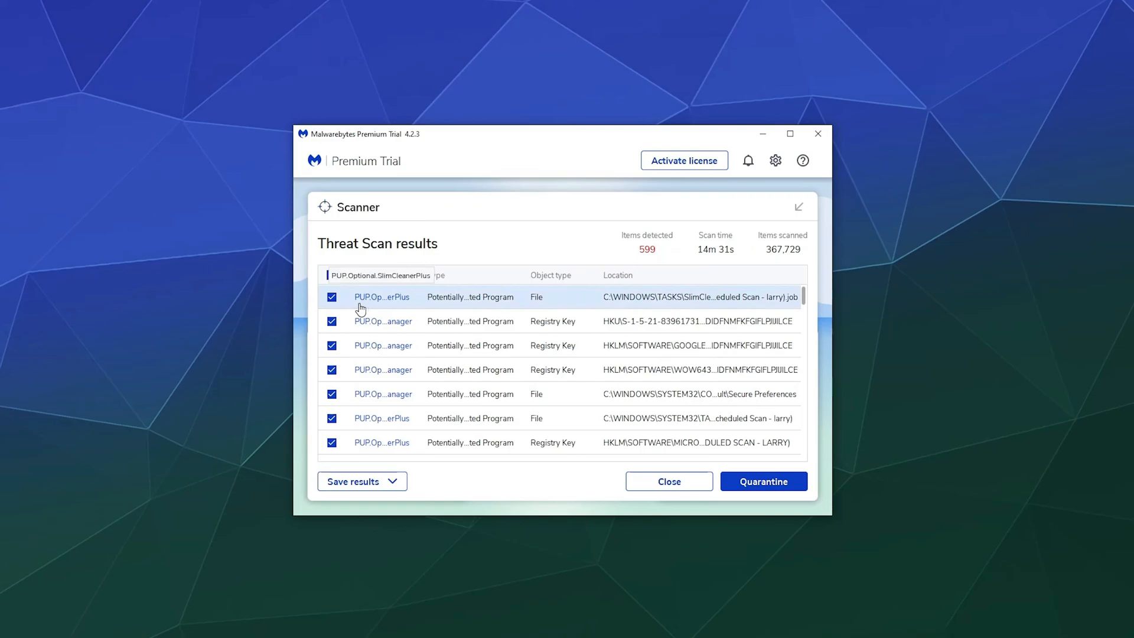
mouse_move(458, 220)
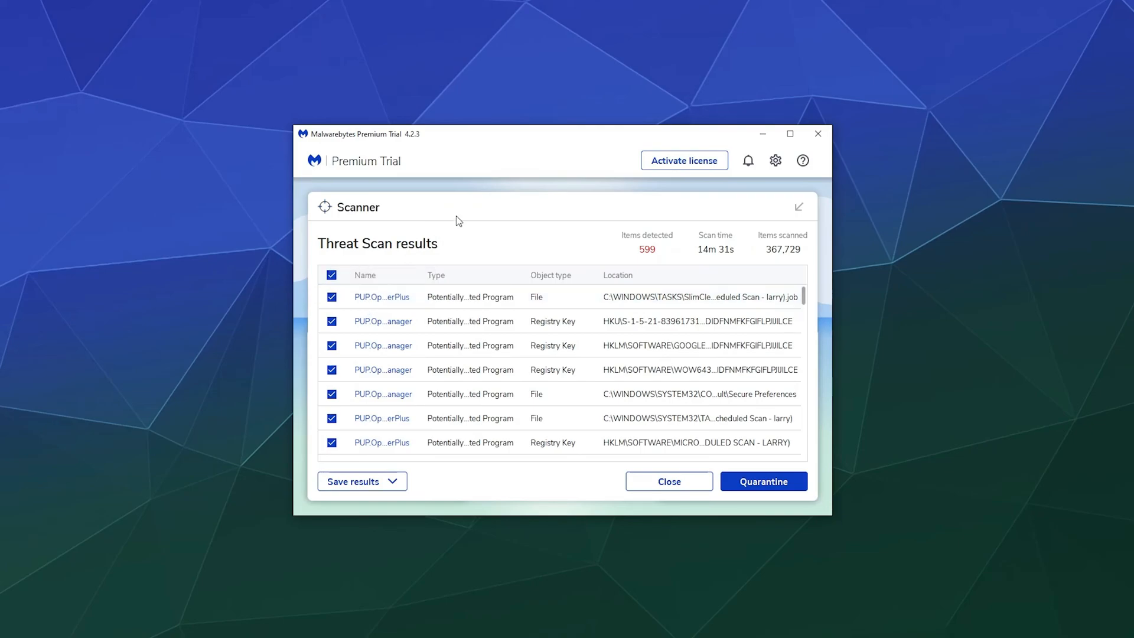
Review the 599 checked detections and look up PUP.Optional.SlimCleanerPlus on Malwarebytes Labs
scroll("down", 3)
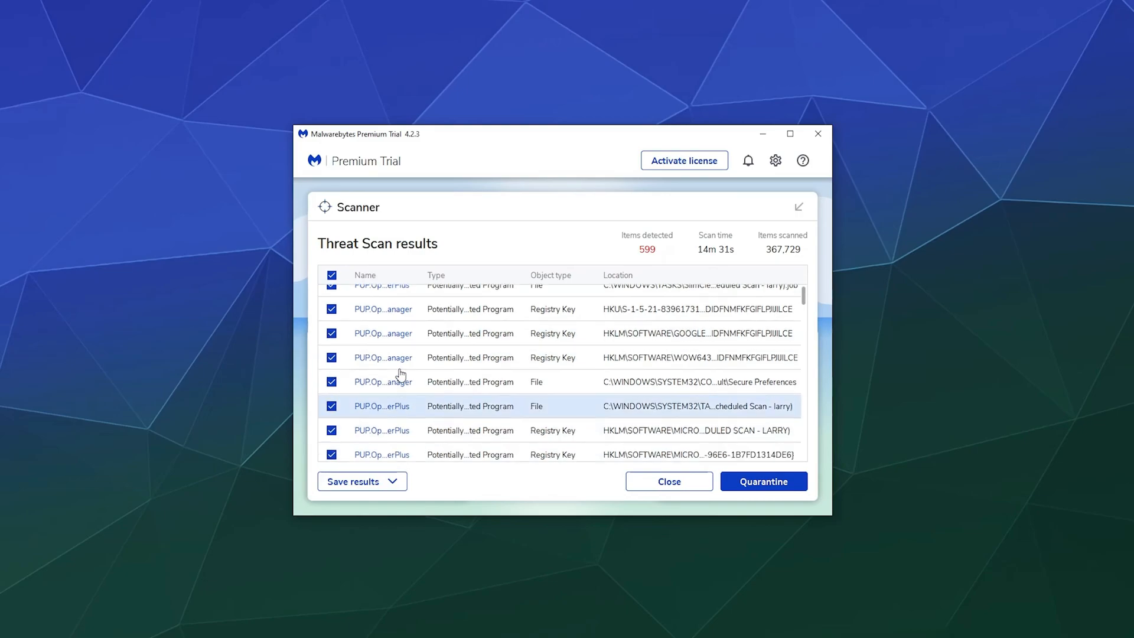
scroll("down", 3)
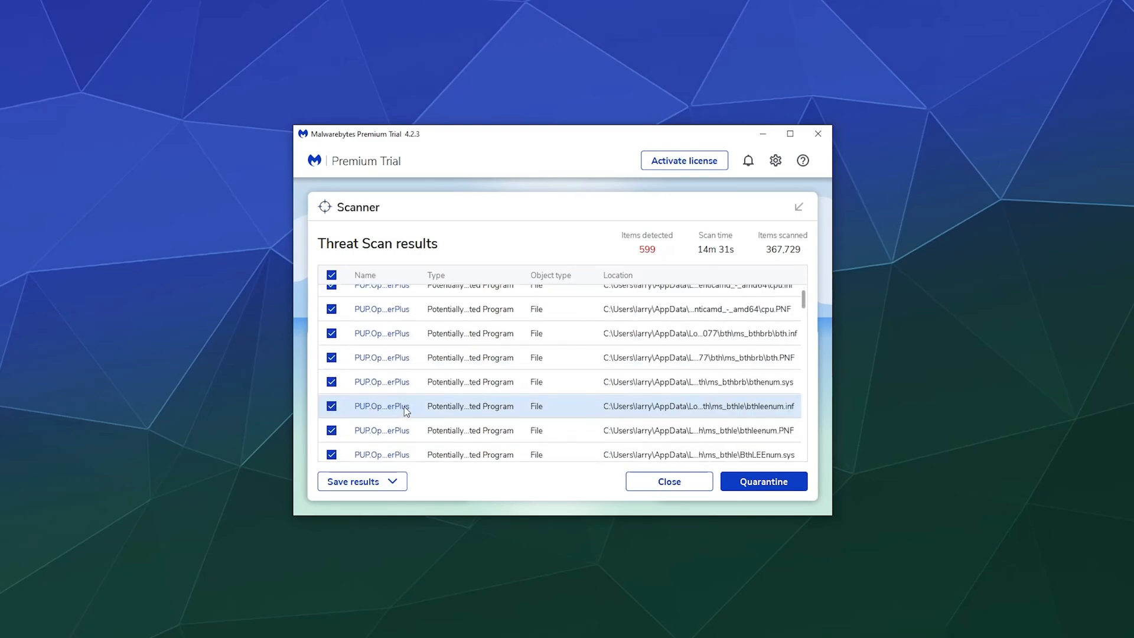
scroll("down", 3)
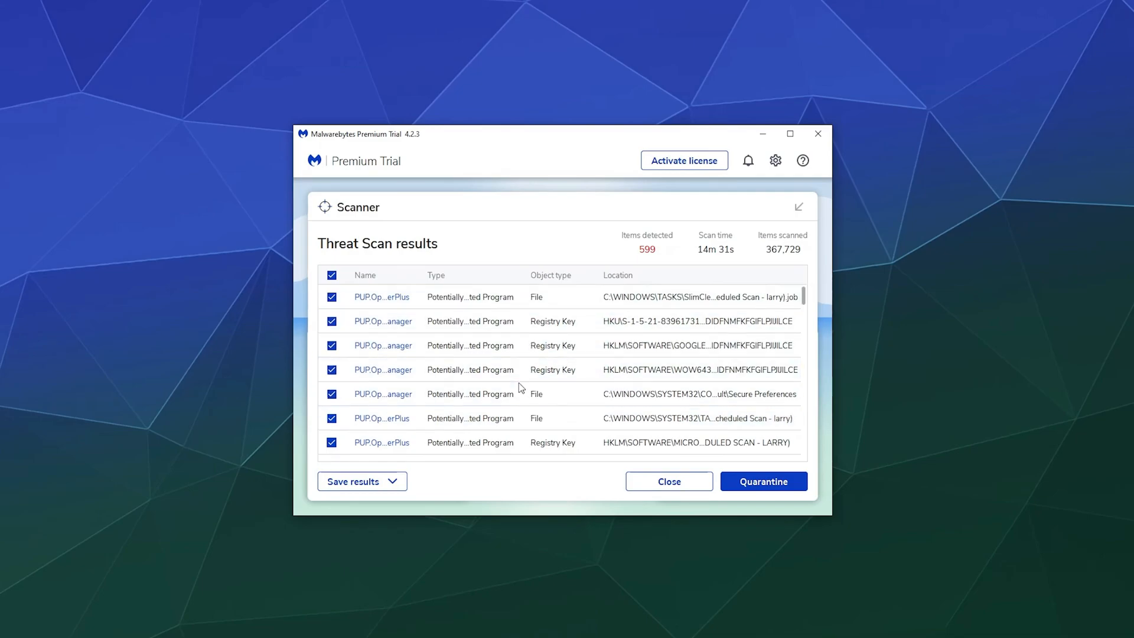
scroll("down", 3)
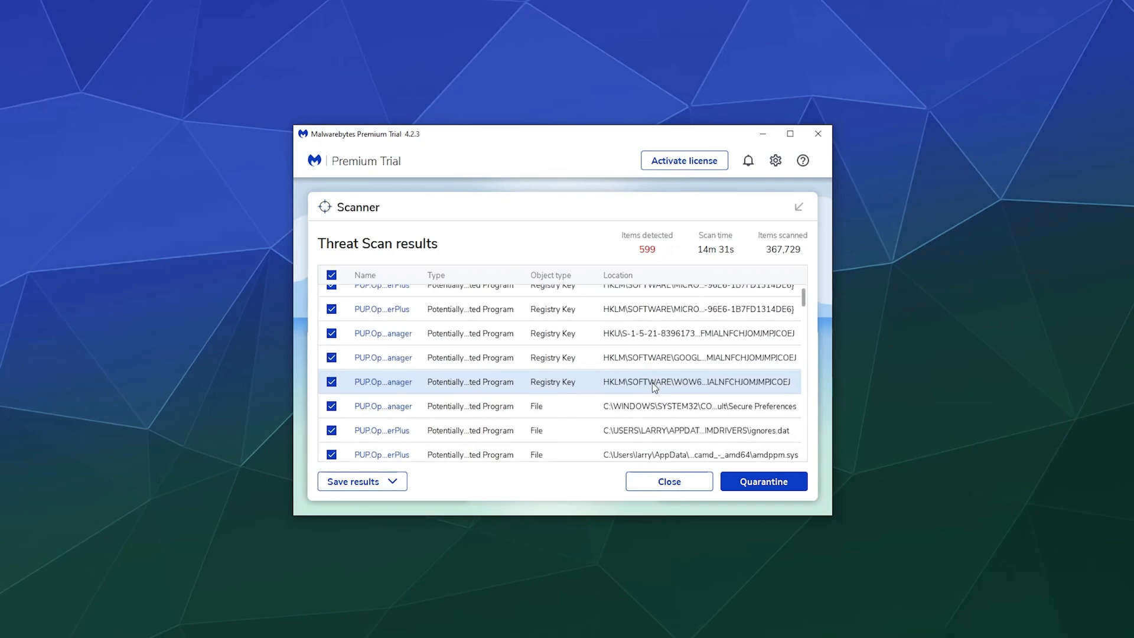
scroll("down", 3)
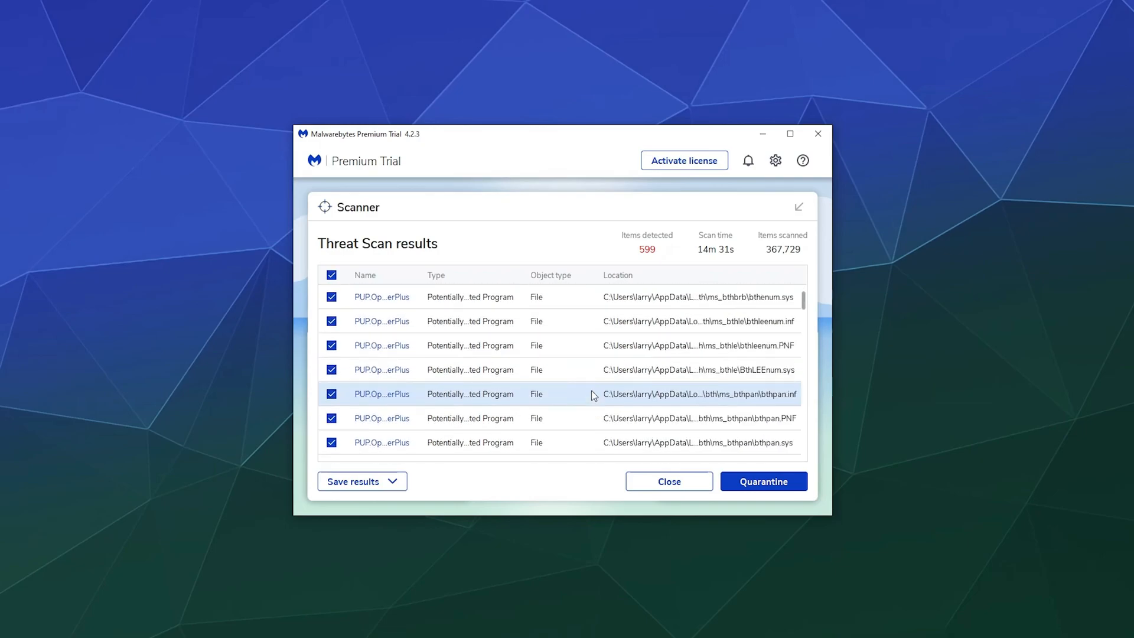
scroll("down", 3)
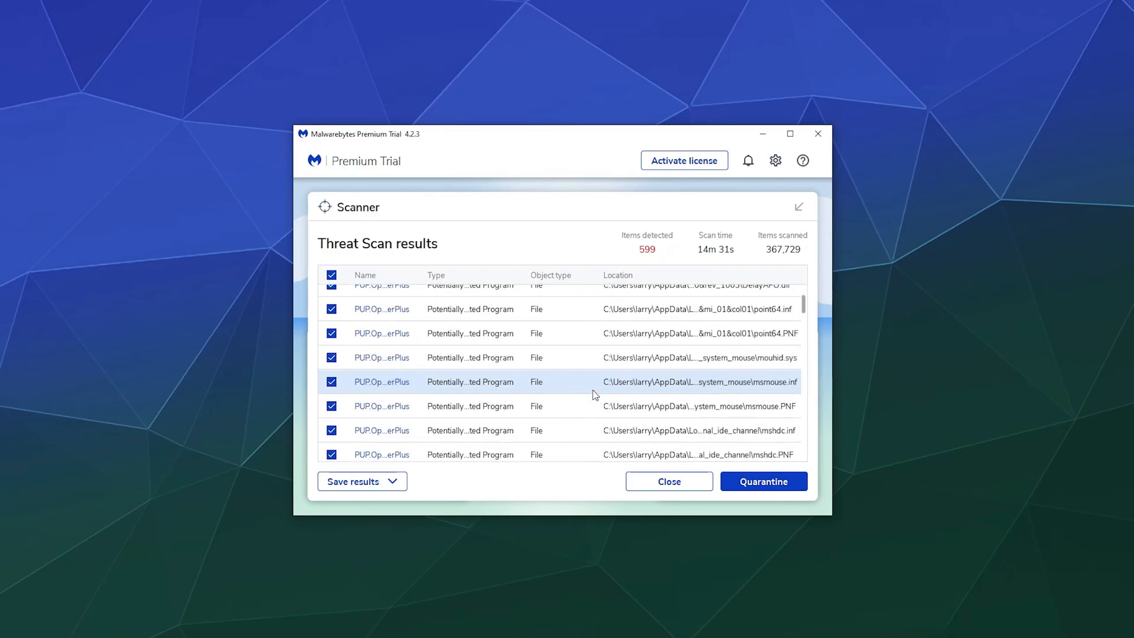
scroll("down", 3)
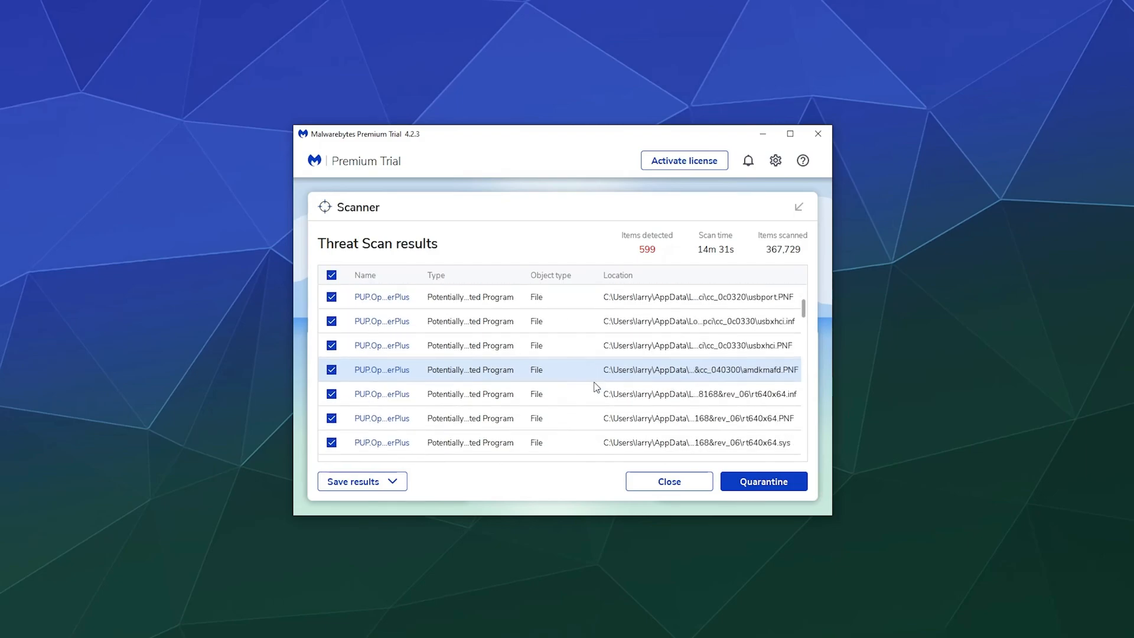
scroll("down", 3)
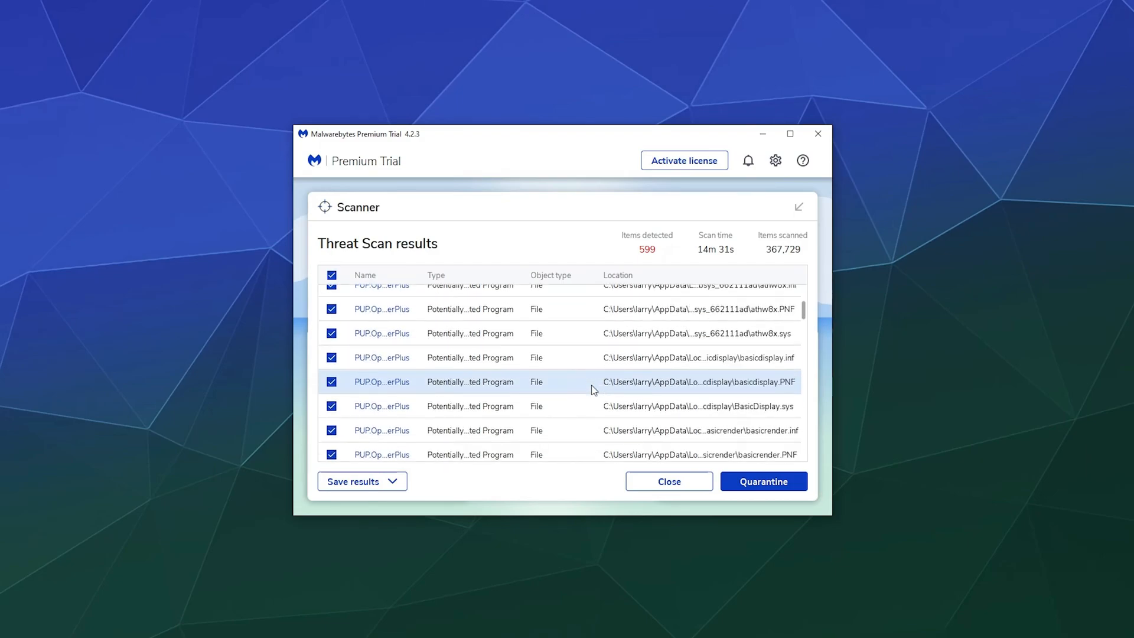
scroll("down", 3)
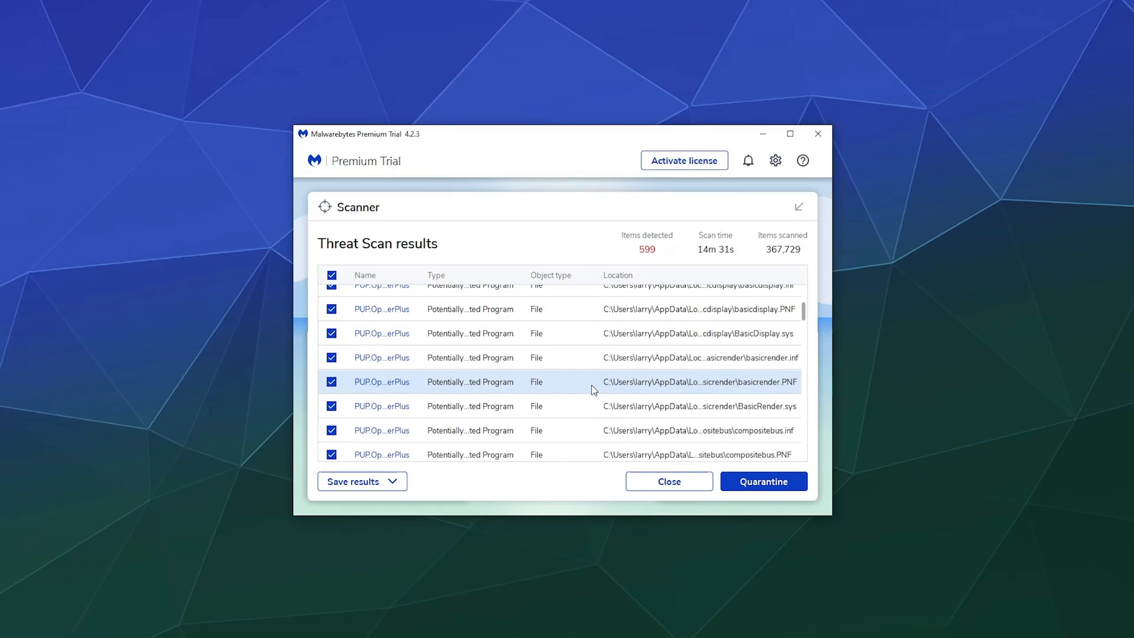
scroll("down", 3)
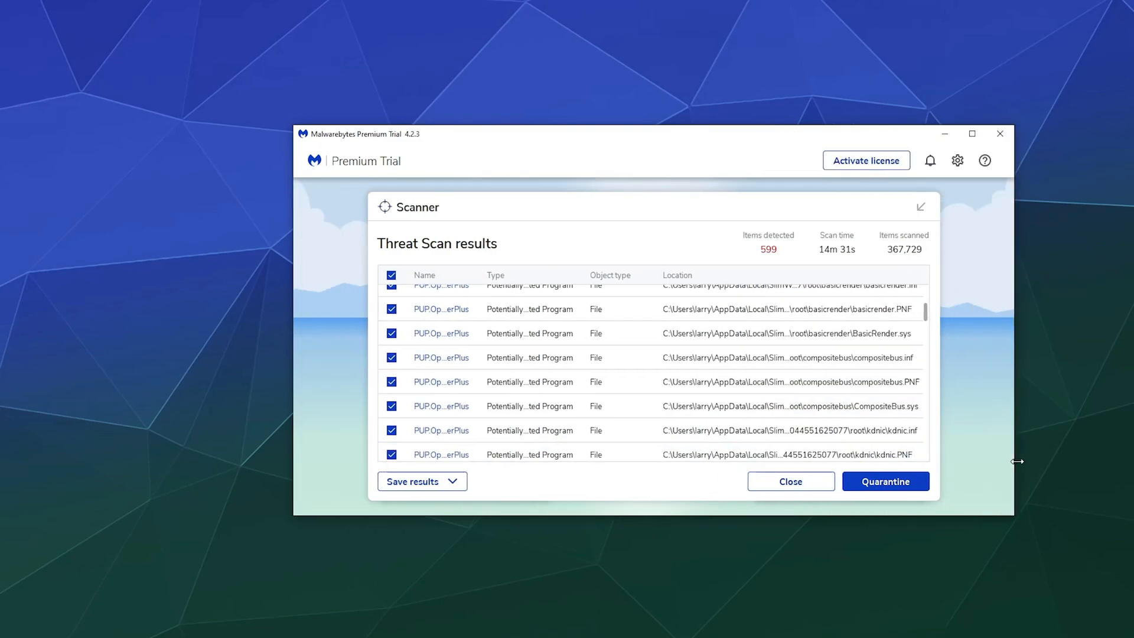
mouse_move(823, 383)
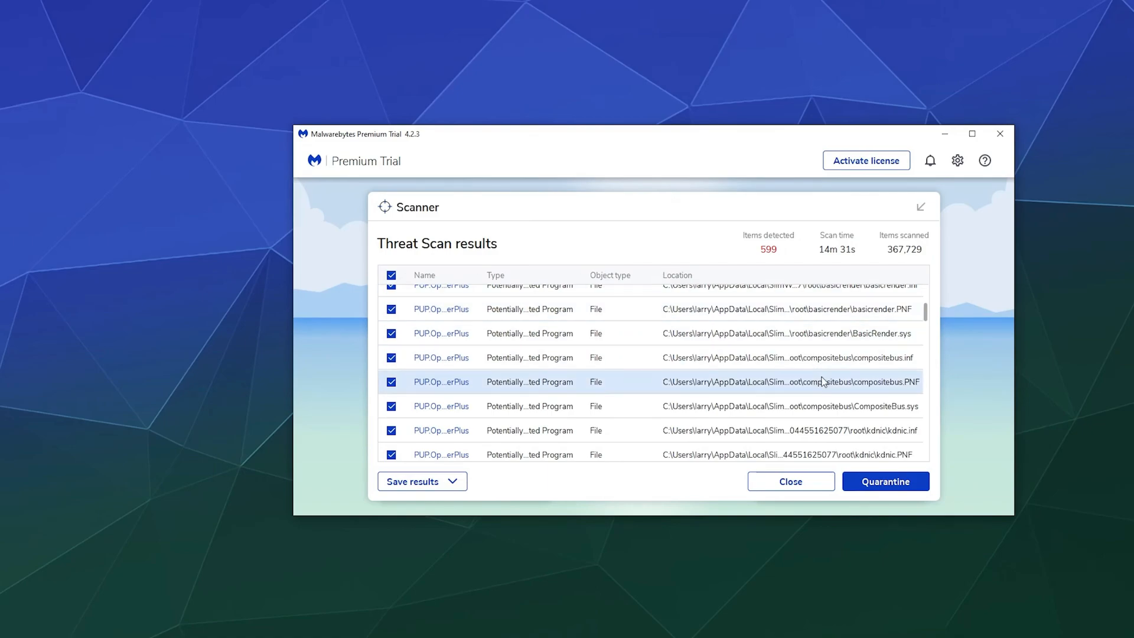
scroll("down", 3)
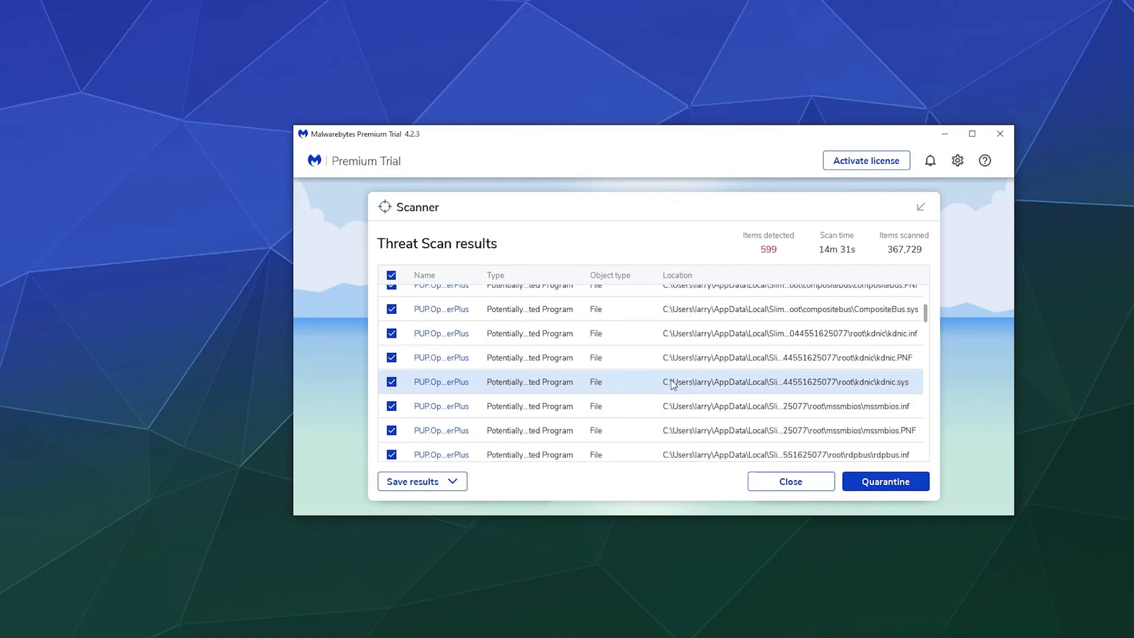
scroll("down", 3)
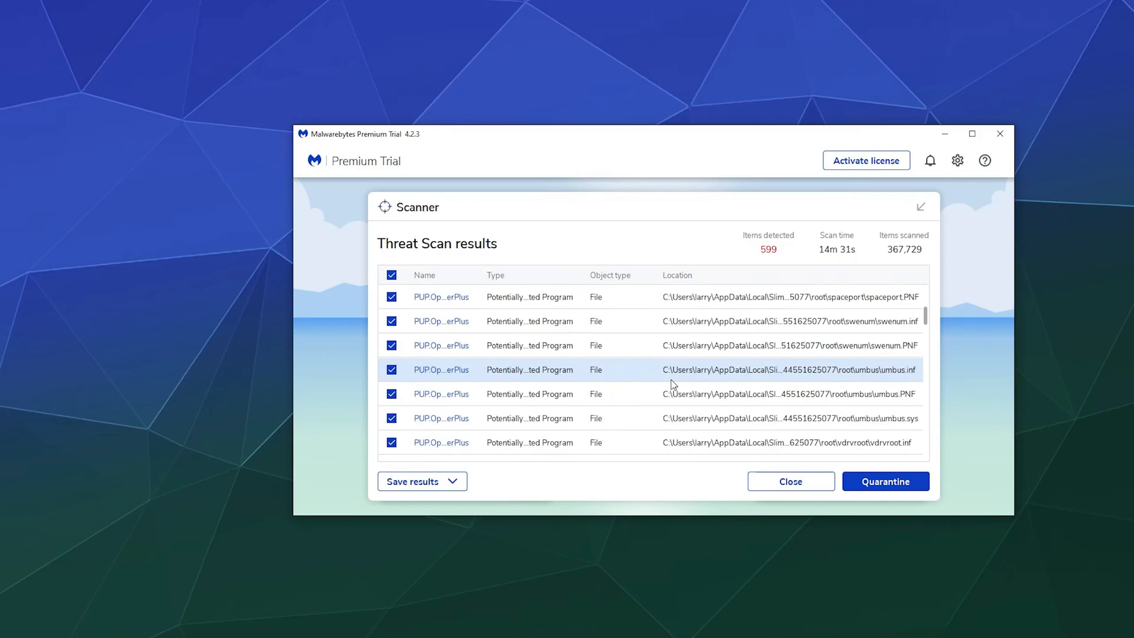
scroll("down", 3)
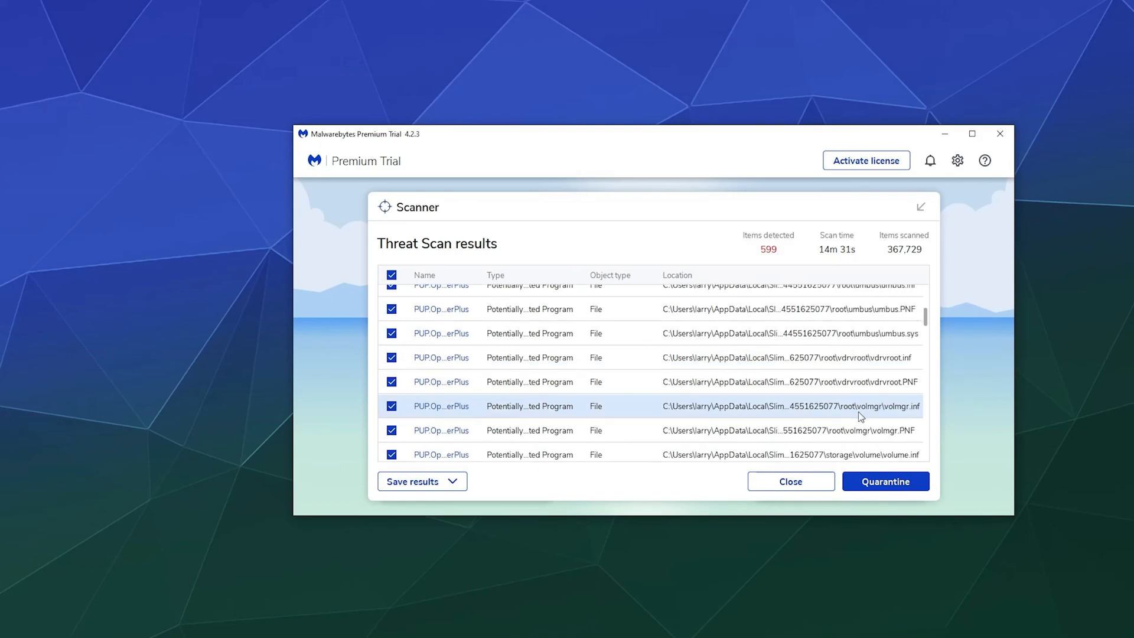
scroll("down", 3)
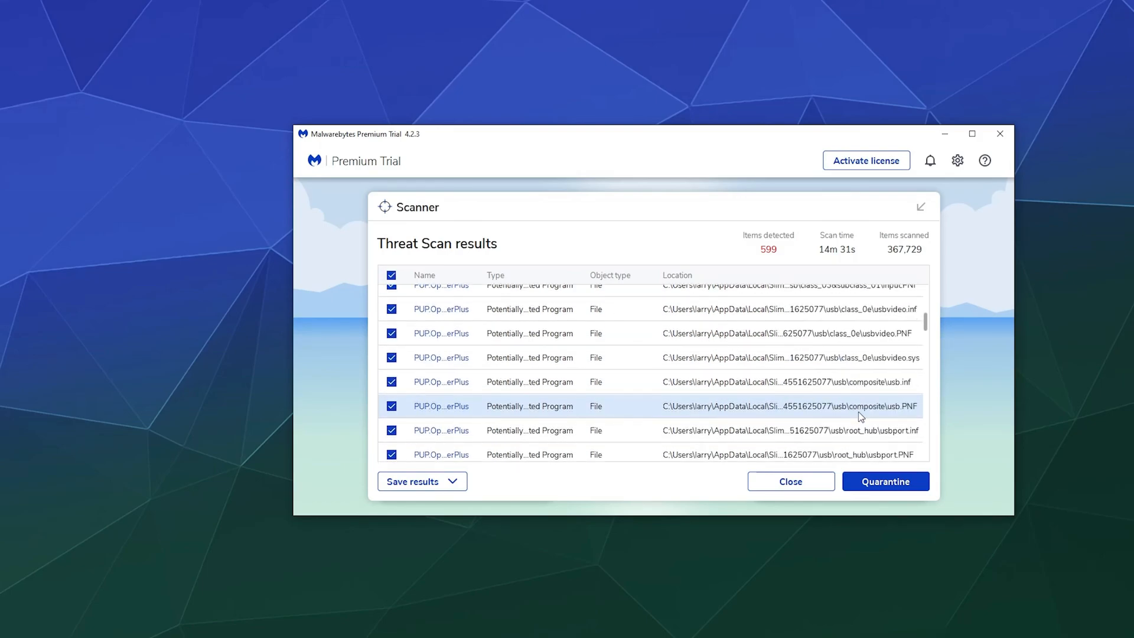
scroll("down", 3)
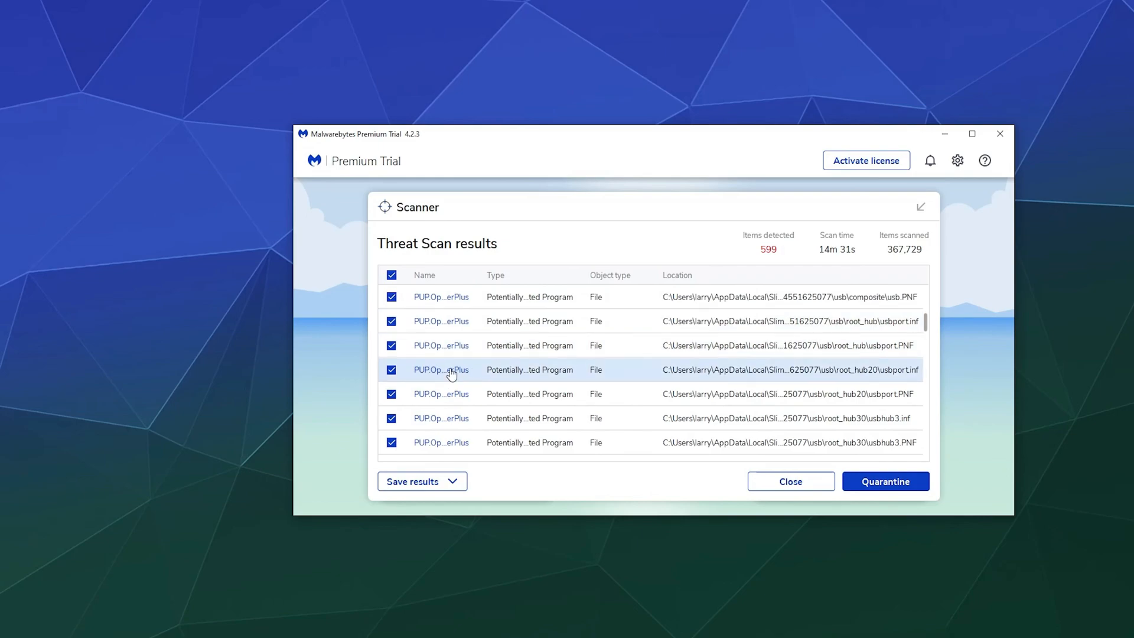
left_click(442, 370)
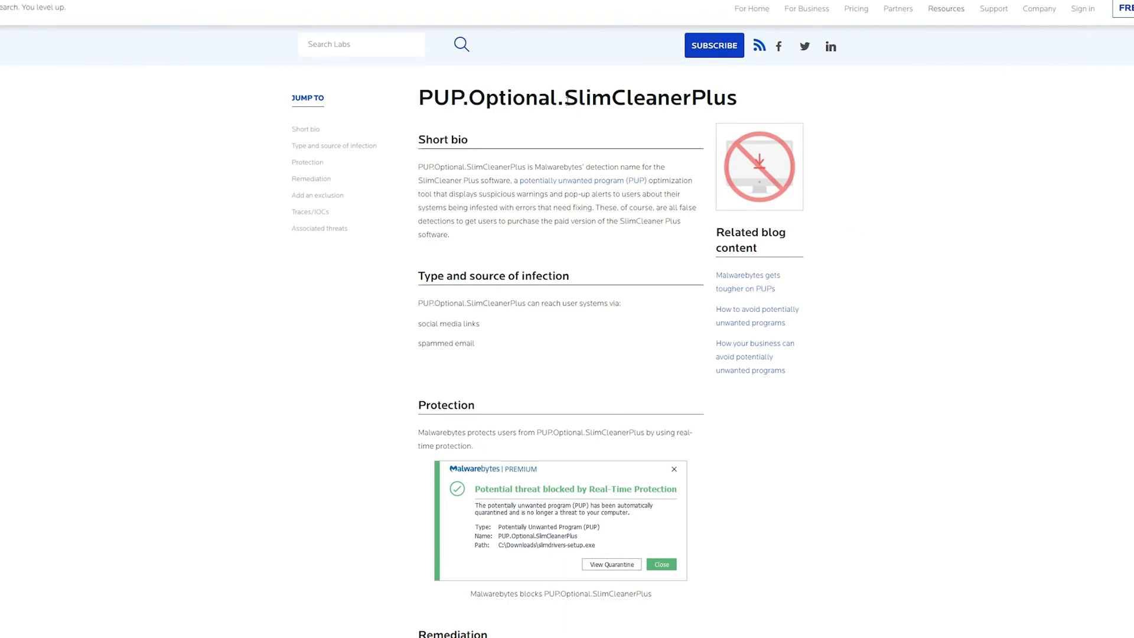
Read the article's Protection and Remediation sections with the removal steps
scroll("down", 3)
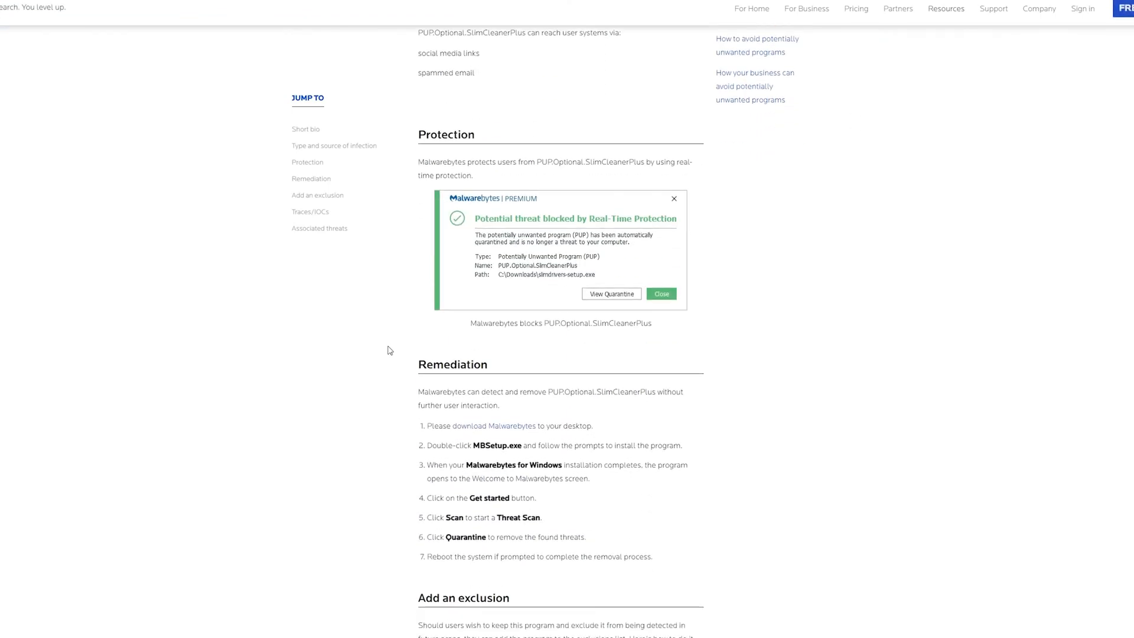
scroll("down", 3)
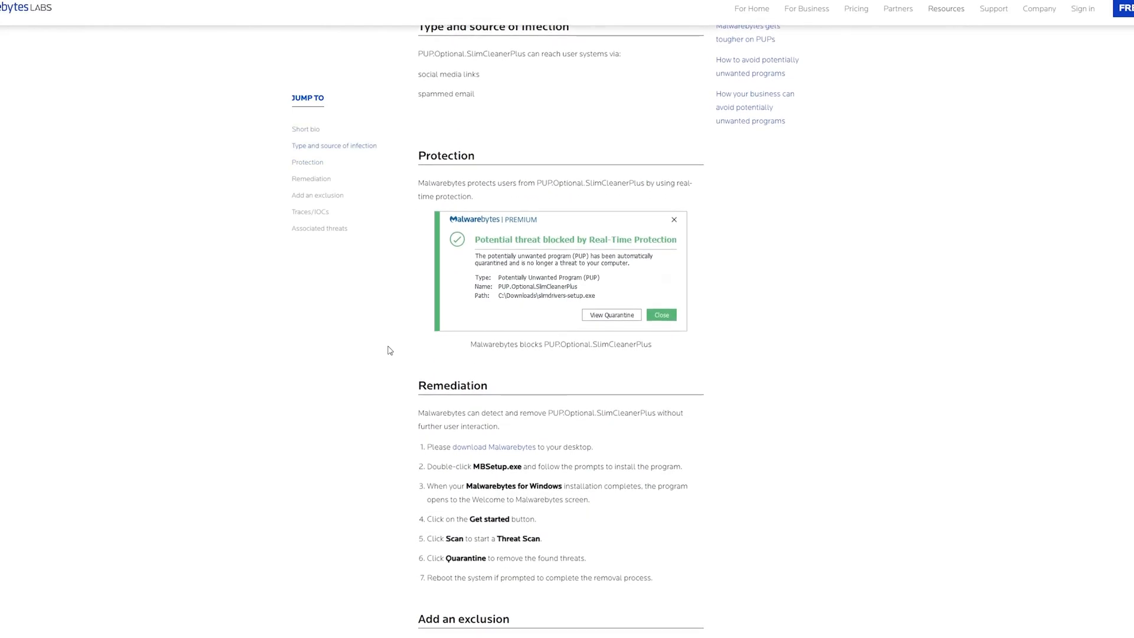
scroll("up", 3)
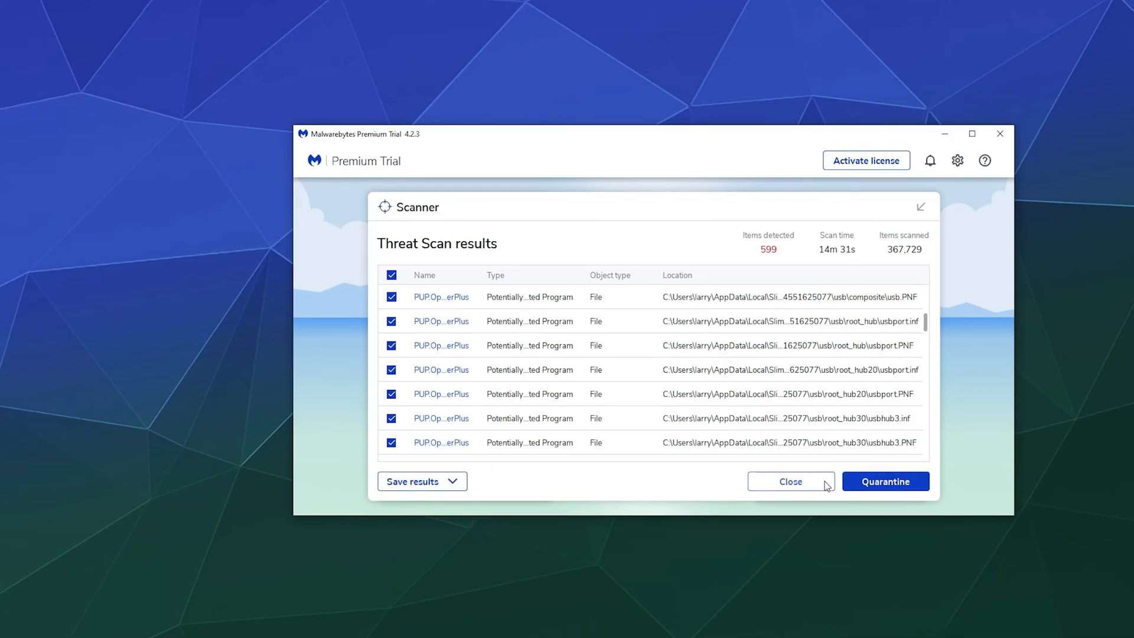
Quarantine all 599 detected threats from the scan results
left_click(885, 482)
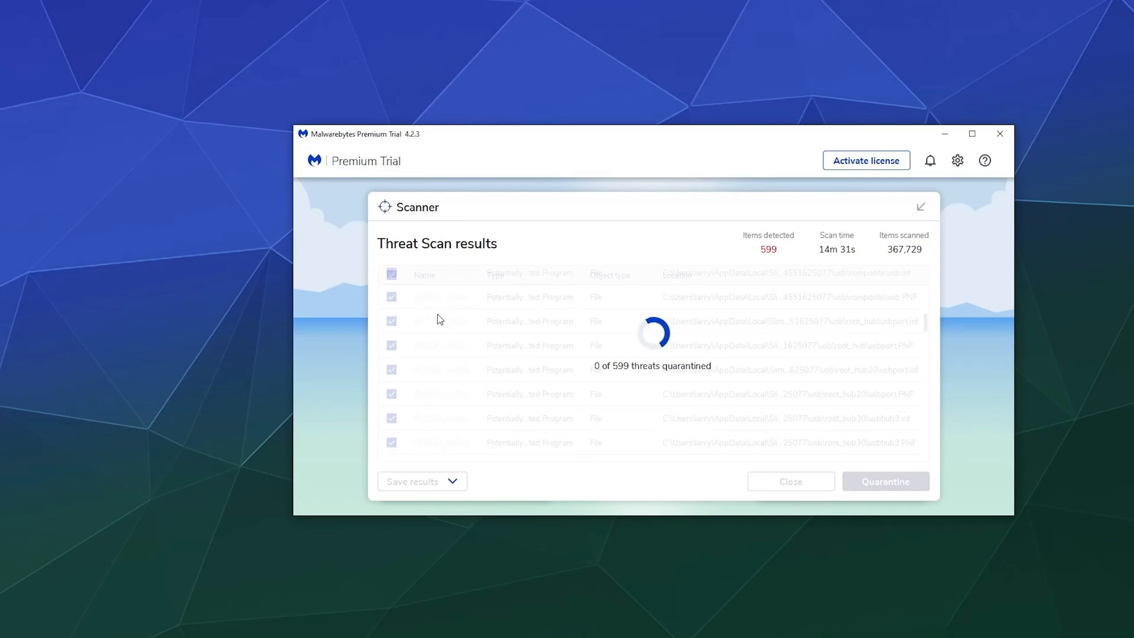
mouse_move(431, 347)
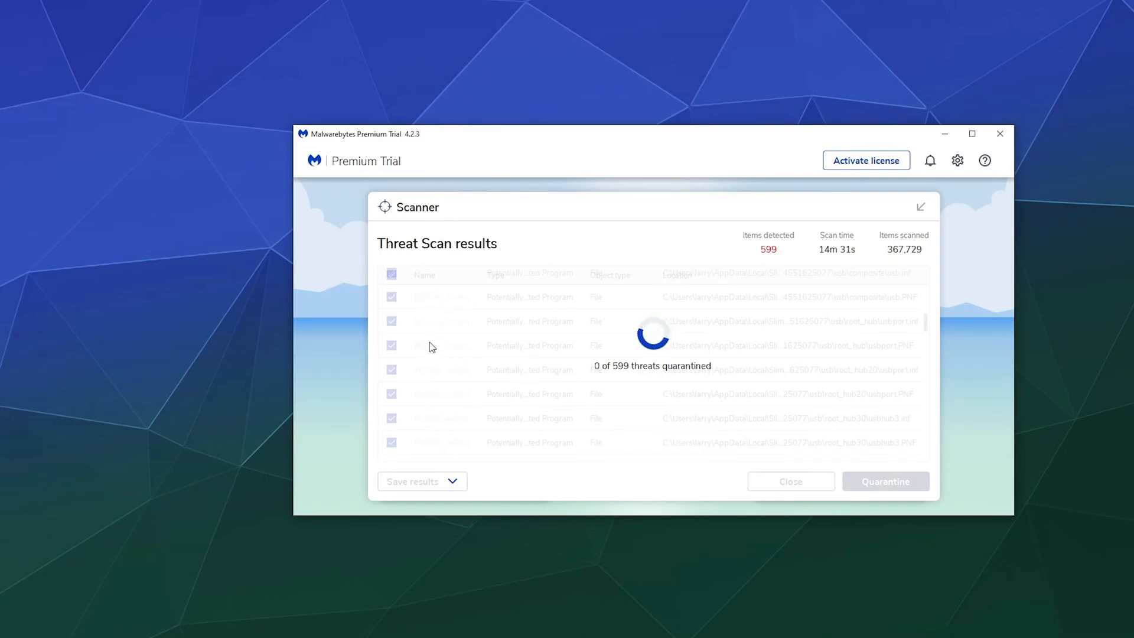
mouse_move(405, 303)
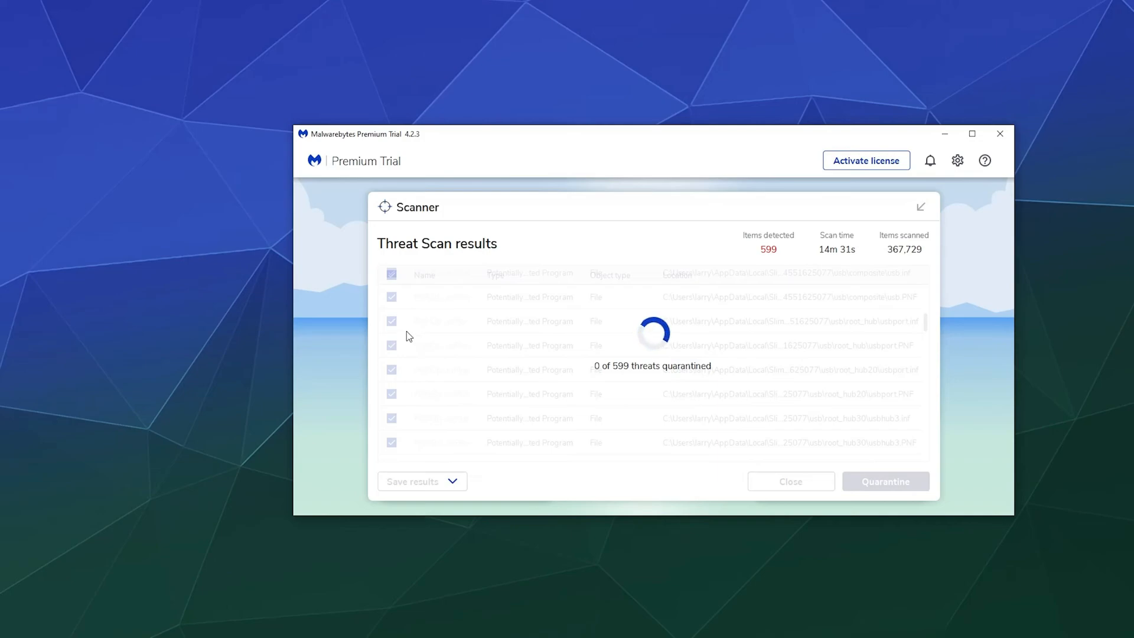
mouse_move(407, 347)
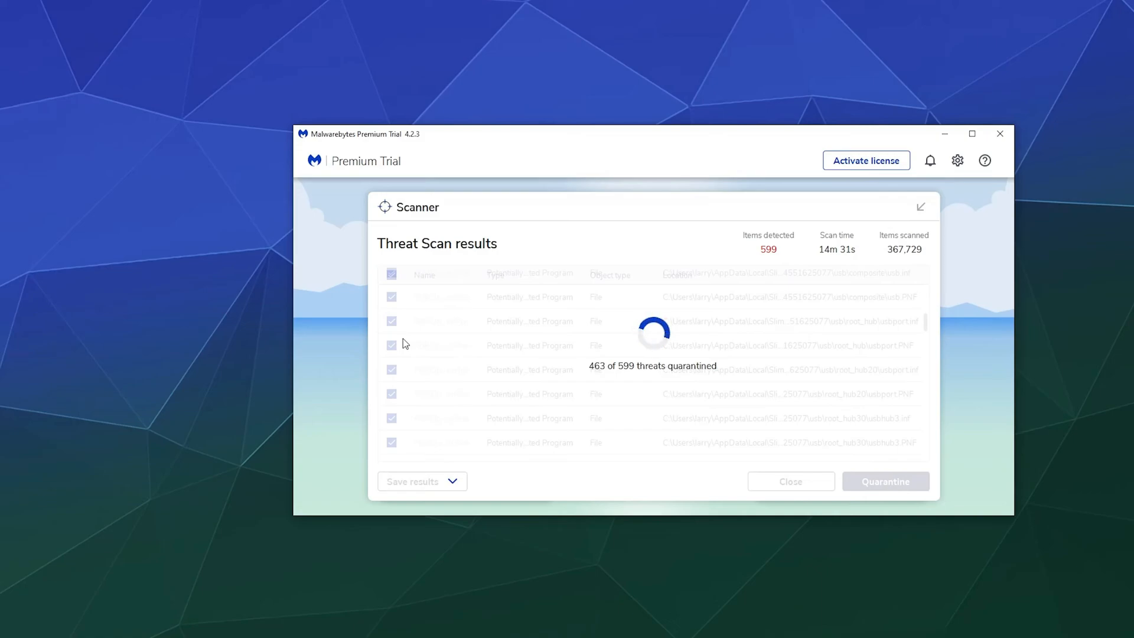
mouse_move(420, 340)
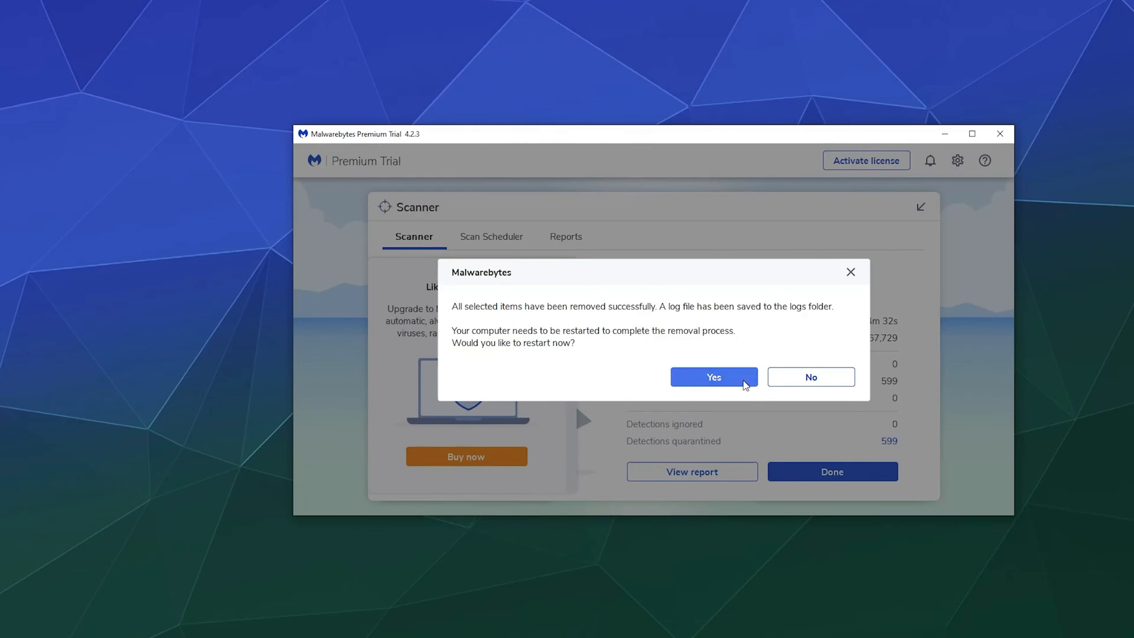
mouse_move(799, 378)
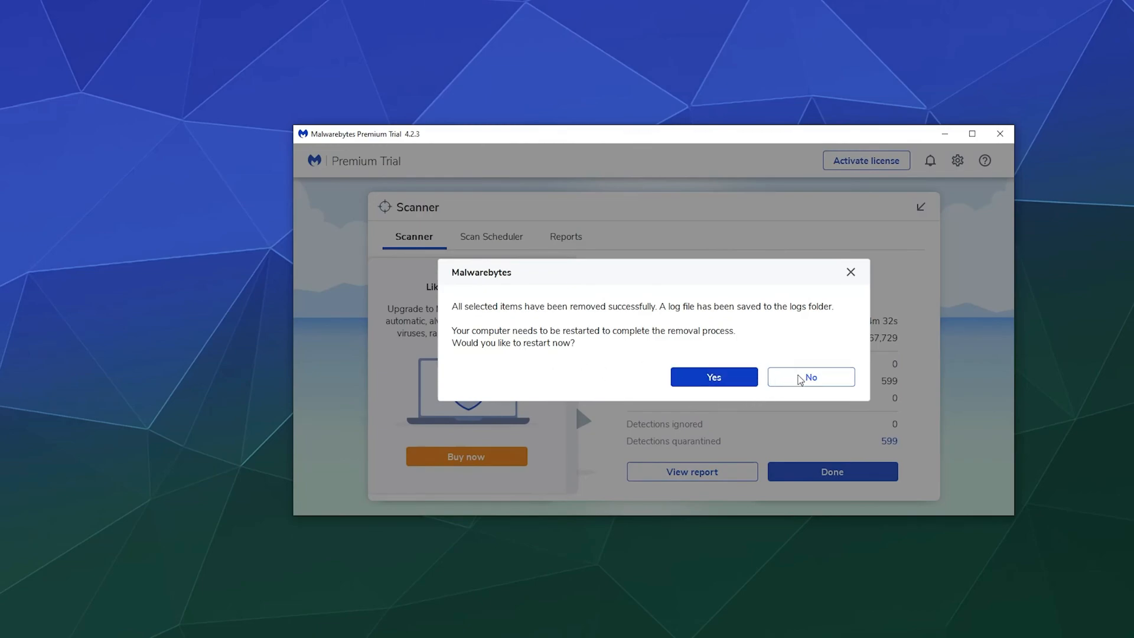
Decline the restart and collapse the Premium upgrade panel beside the 599-quarantined summary
left_click(810, 377)
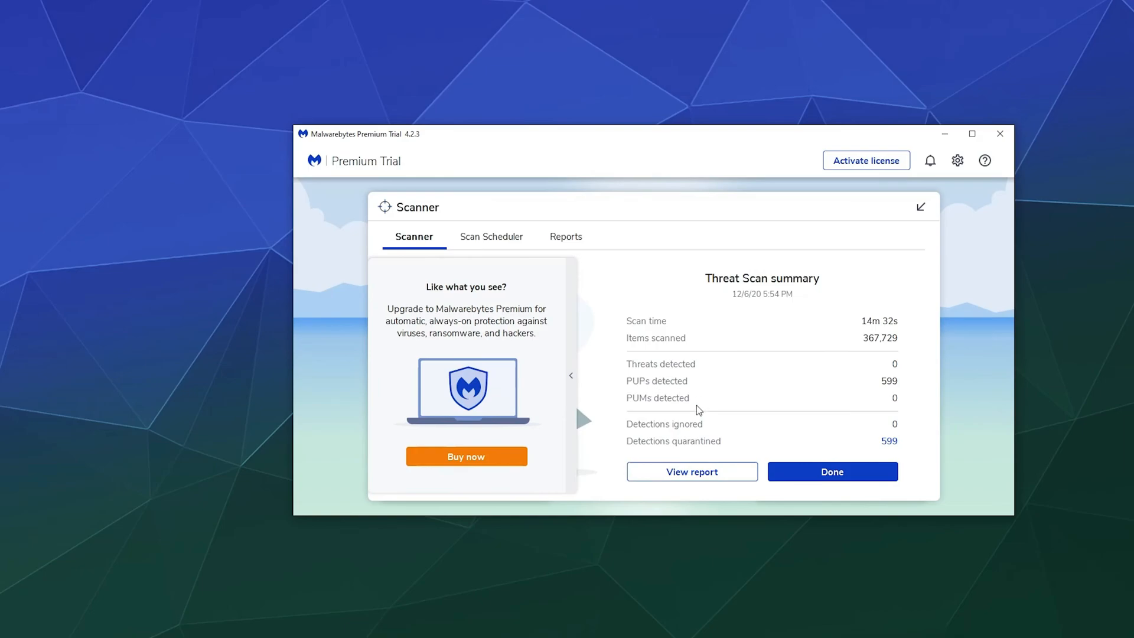
mouse_move(645, 391)
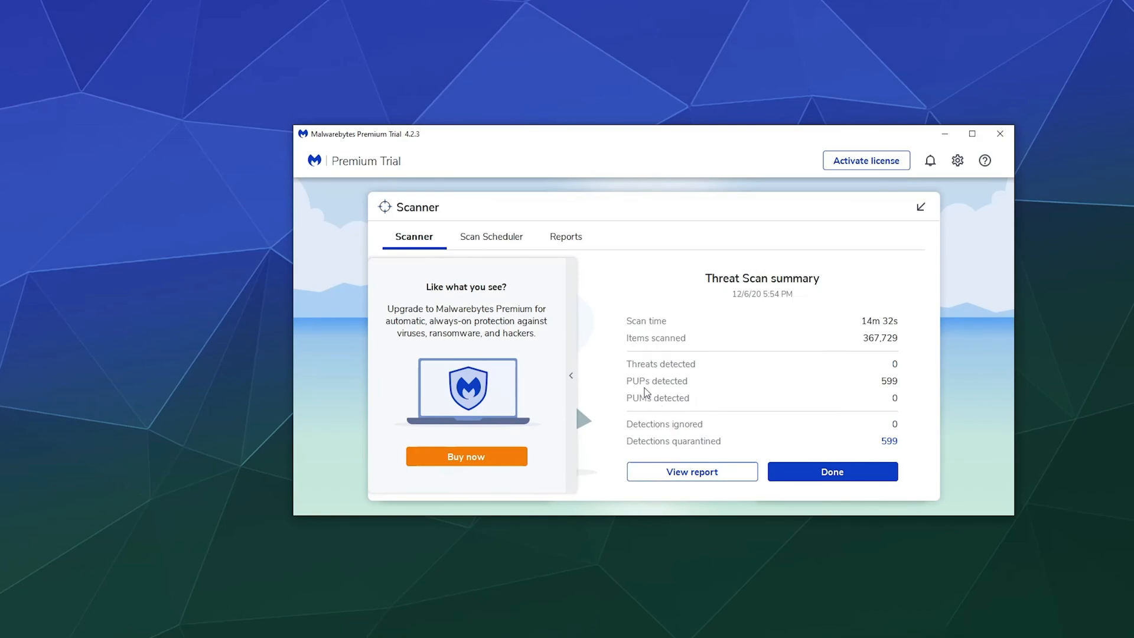
left_click(570, 375)
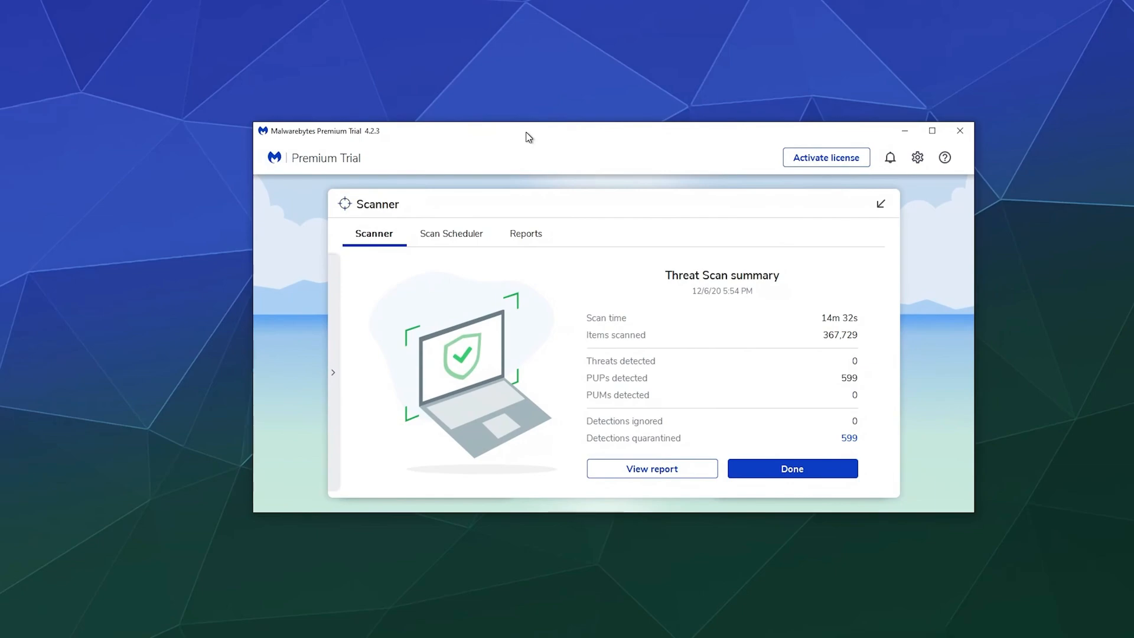
mouse_move(450, 241)
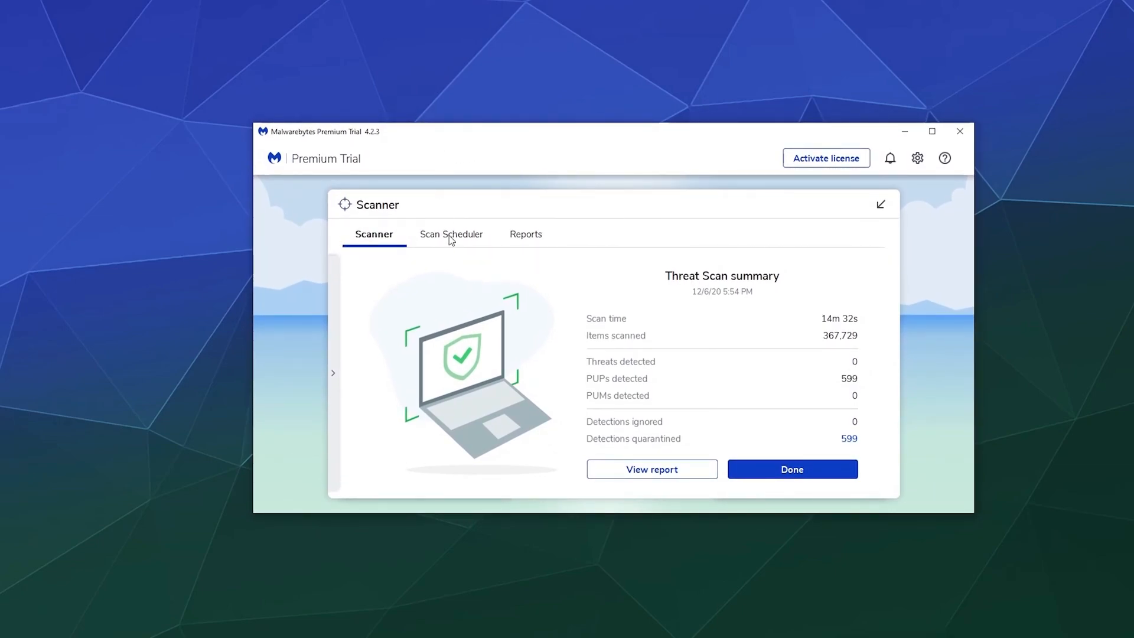
mouse_move(569, 258)
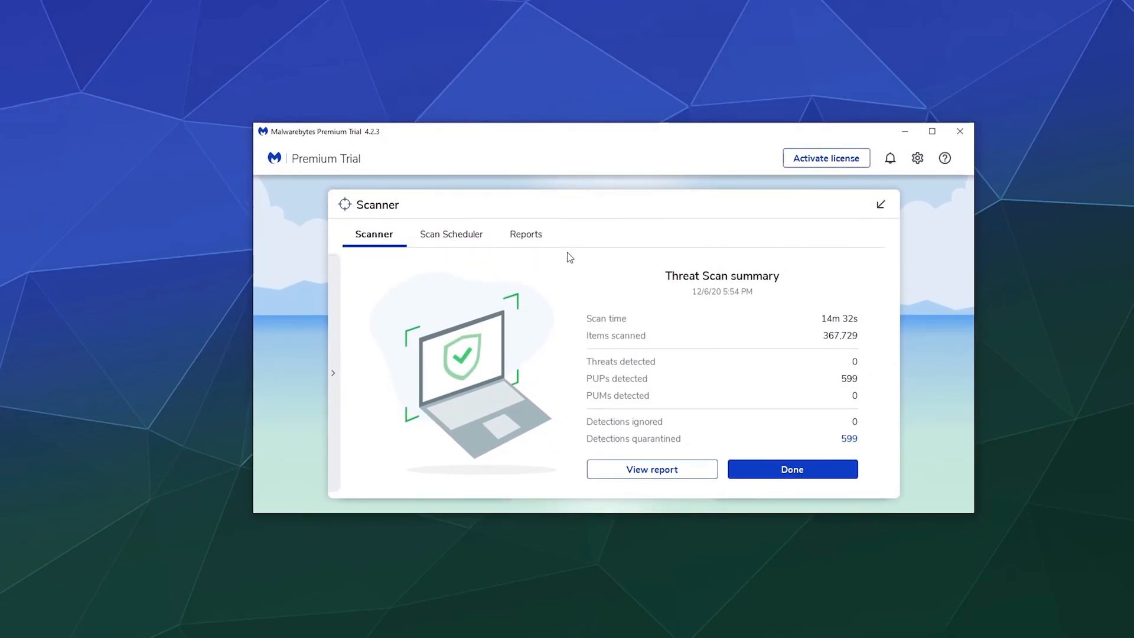
mouse_move(574, 212)
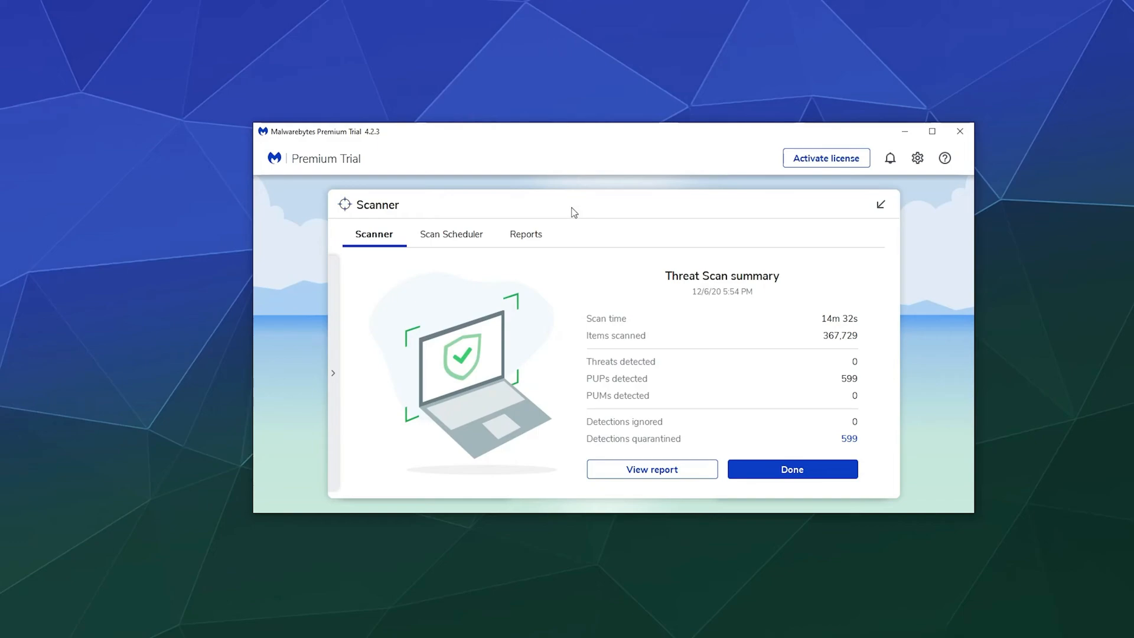
left_click(452, 234)
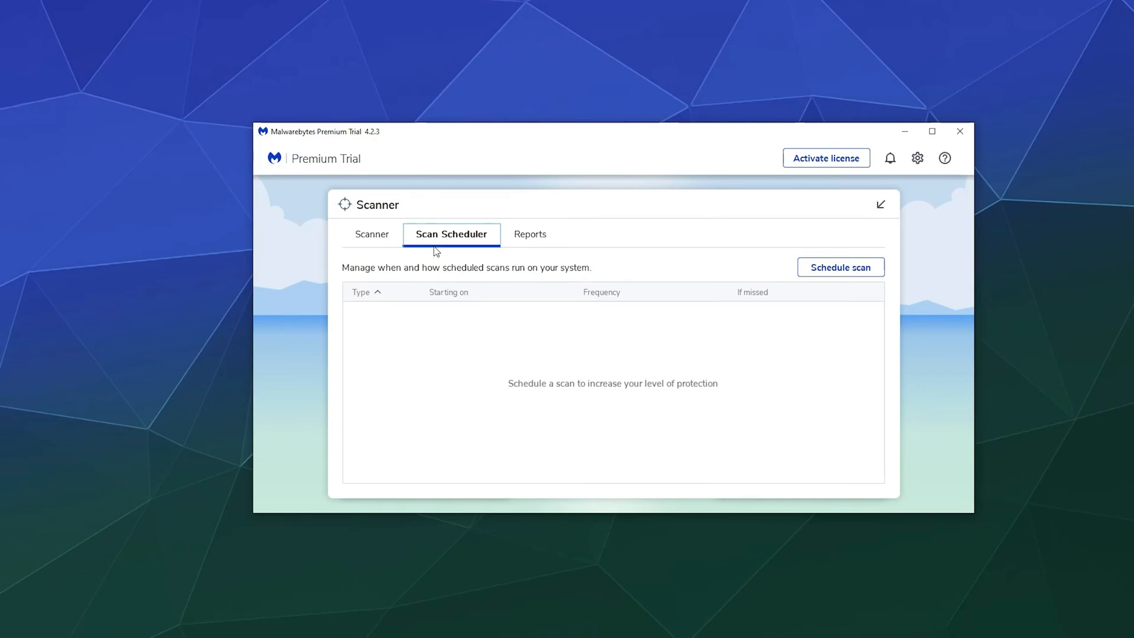
mouse_move(540, 242)
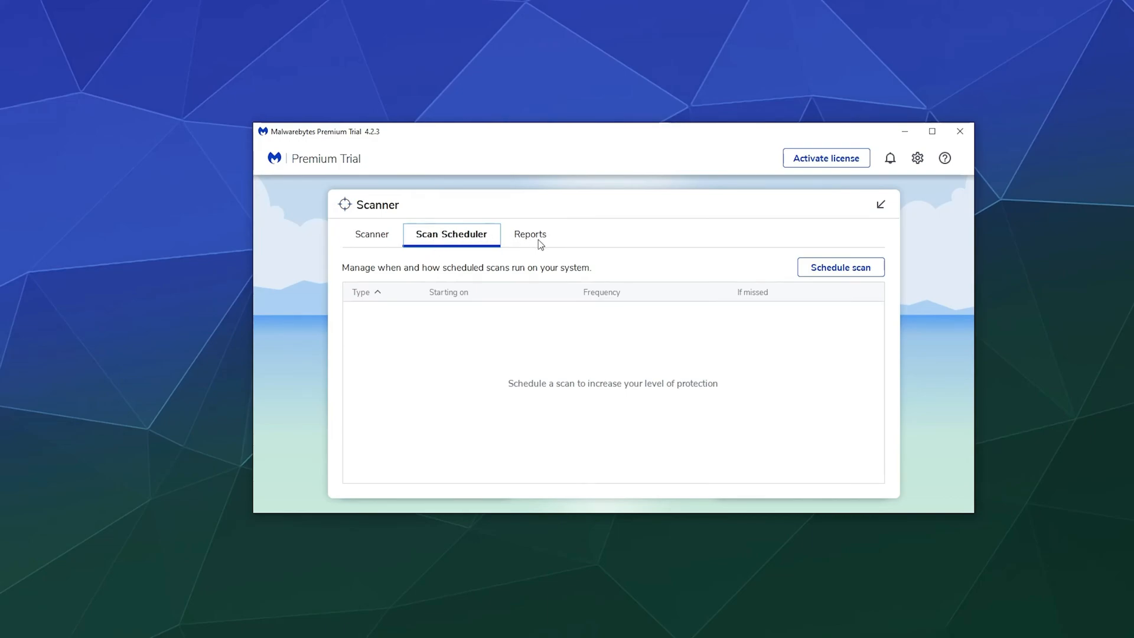
left_click(529, 234)
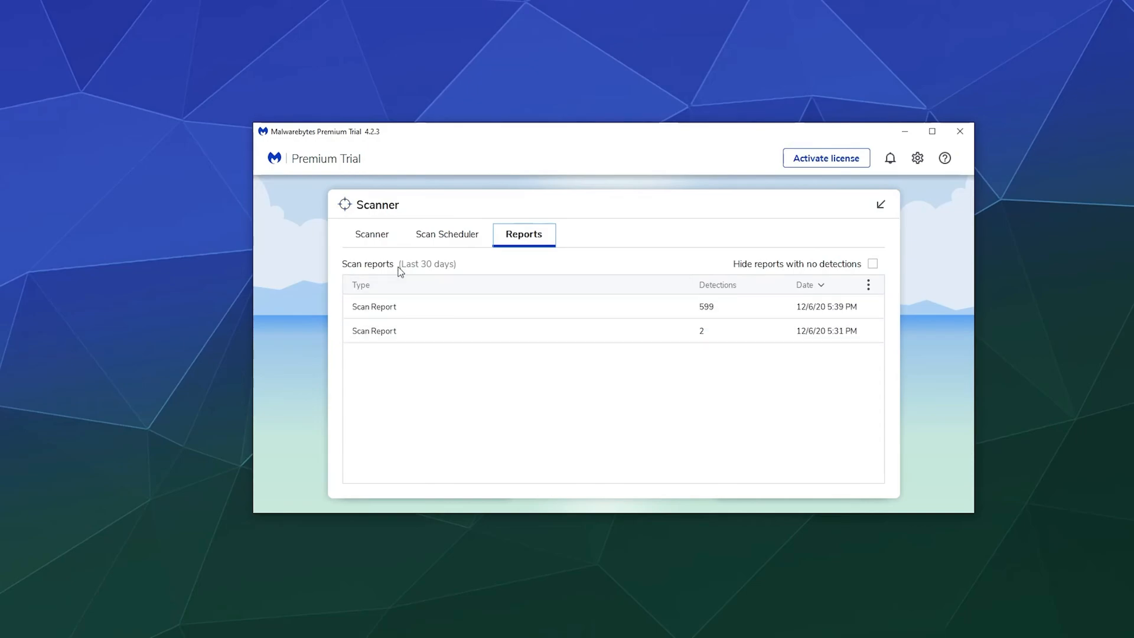
left_click(373, 234)
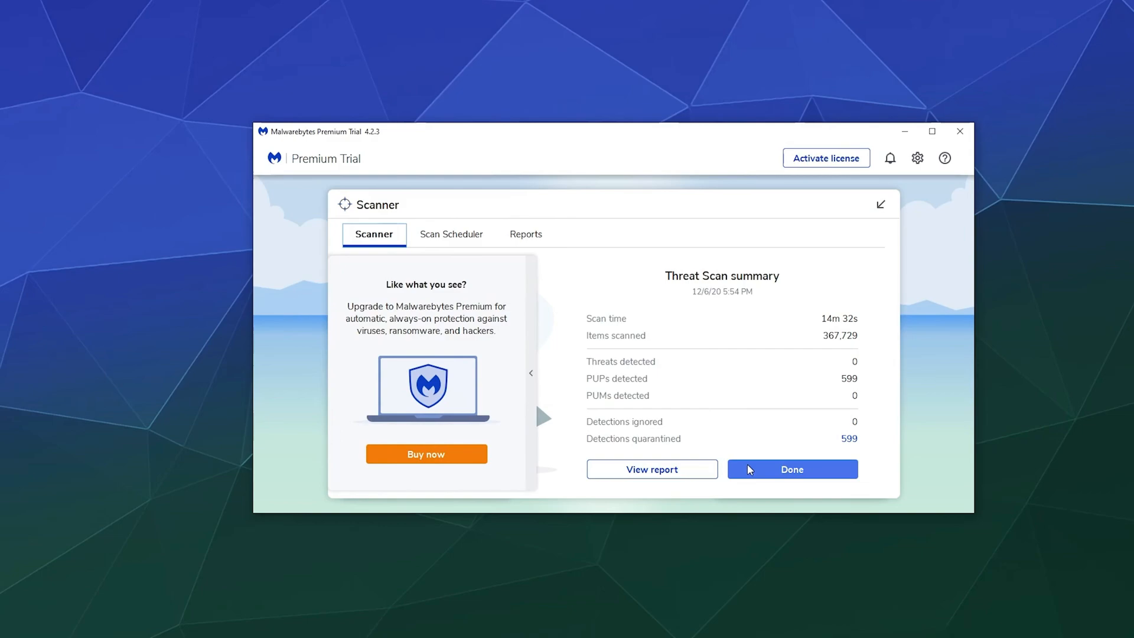
Finish the scan summary, returning to the dashboard showing 599 items in quarantine
left_click(792, 469)
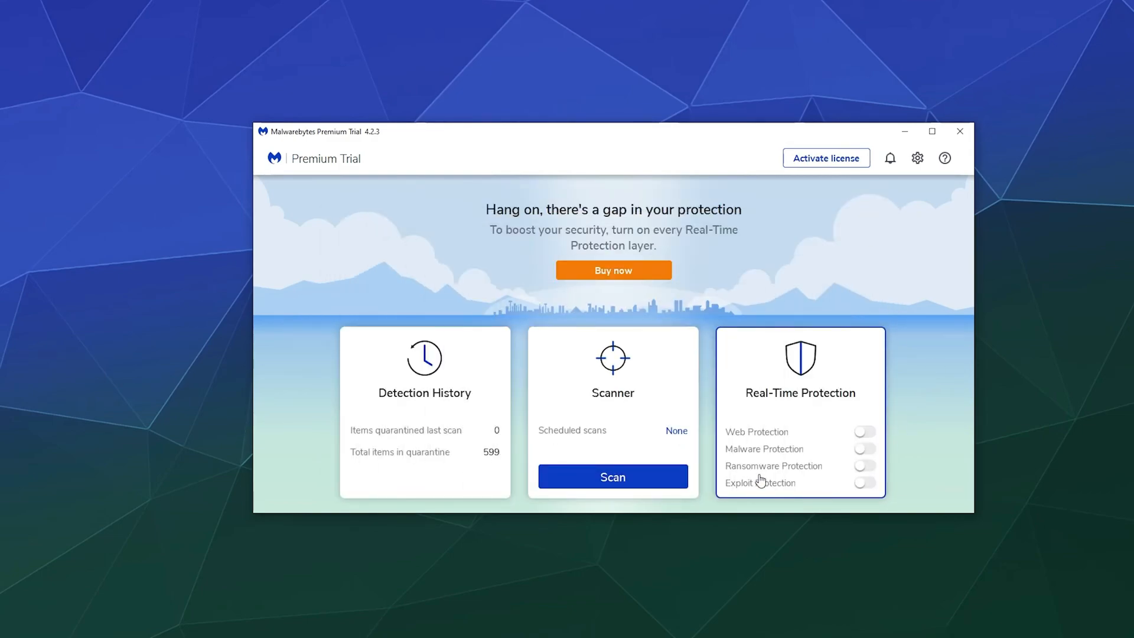
mouse_move(909, 381)
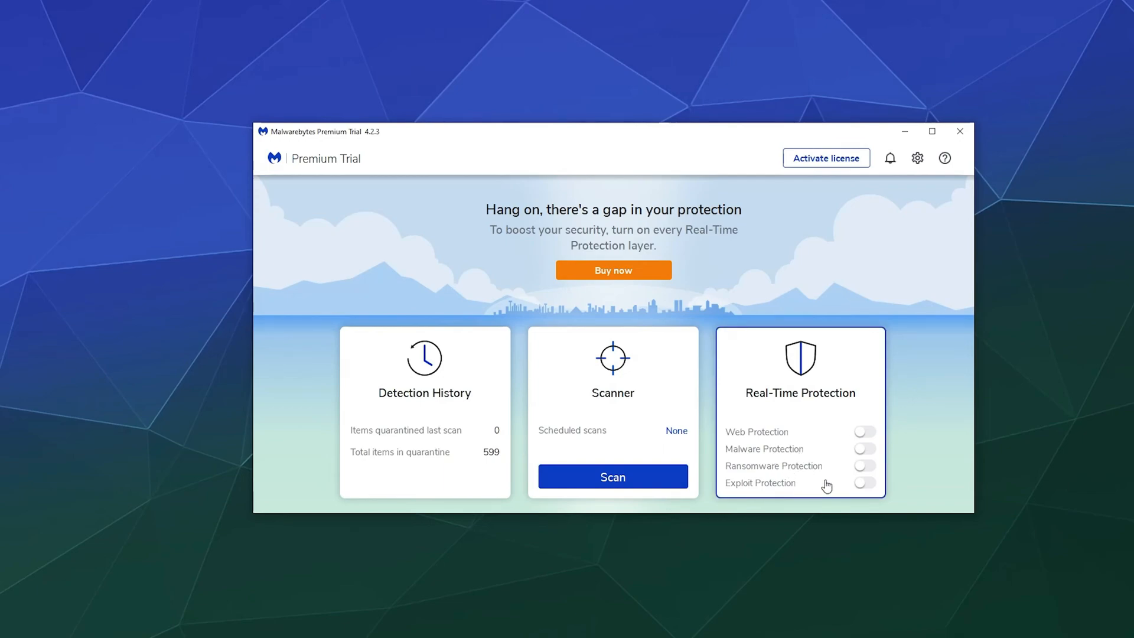
mouse_move(838, 422)
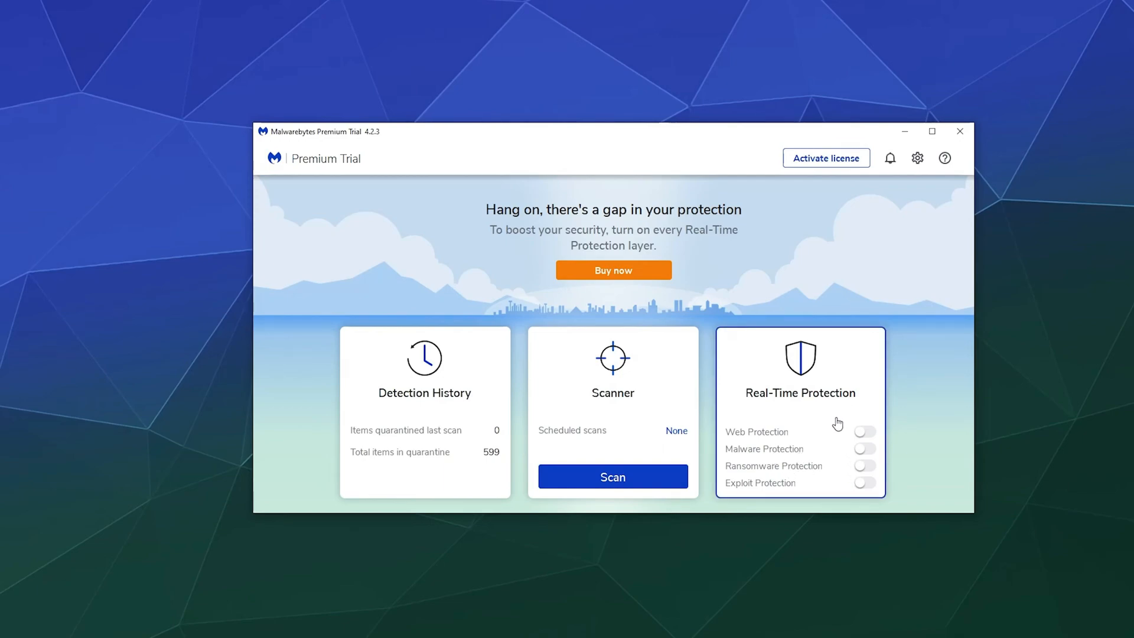
mouse_move(836, 422)
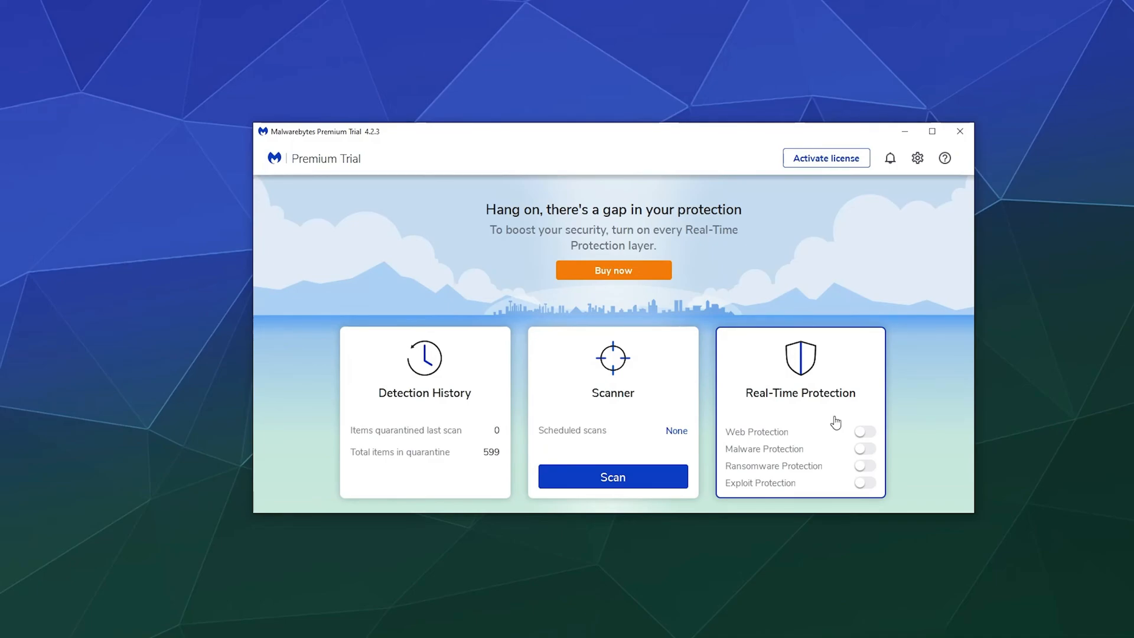
mouse_move(610, 281)
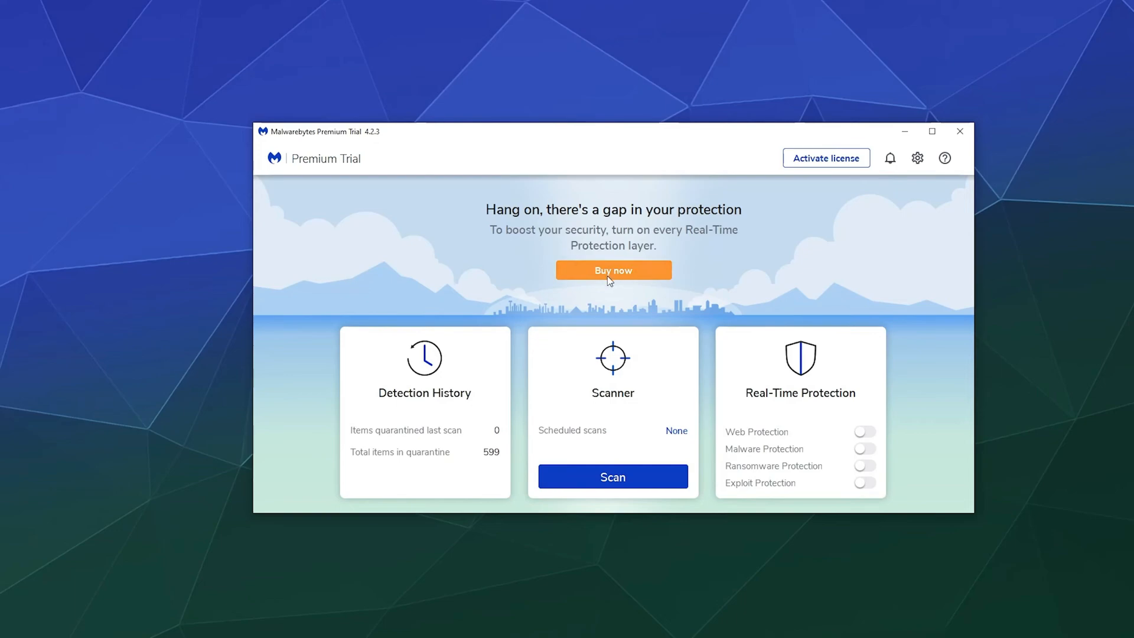